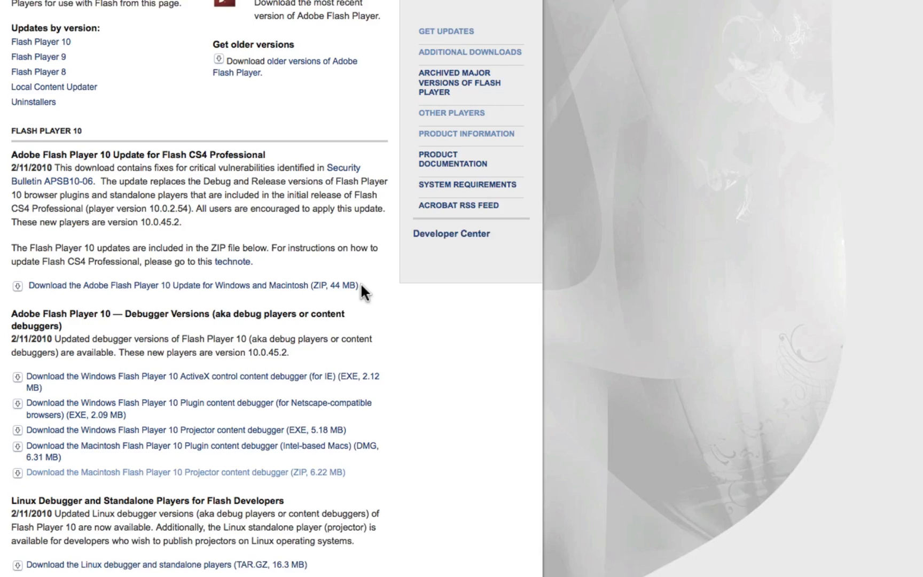
- Search Google for 'bubblebox raft wars'
scroll("down", 3)
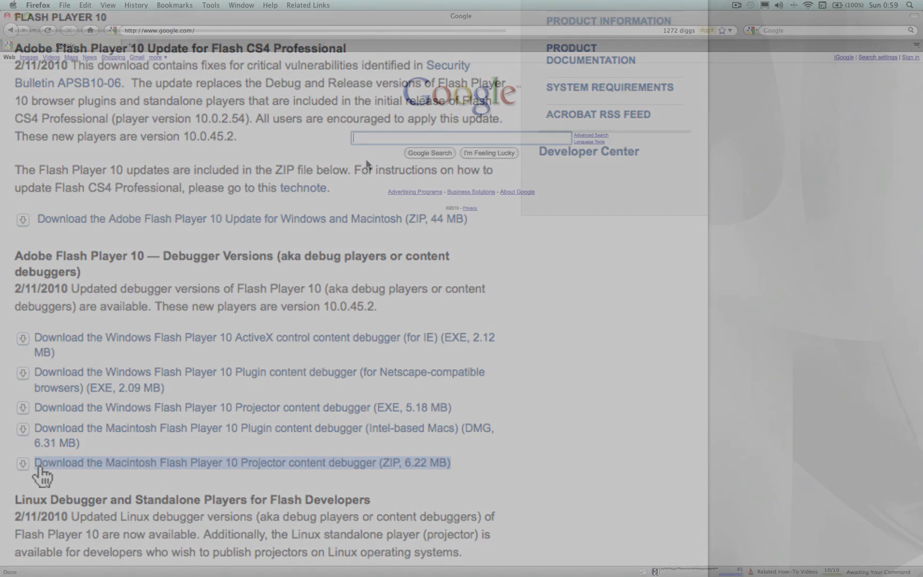
type("bubblebox raft wars")
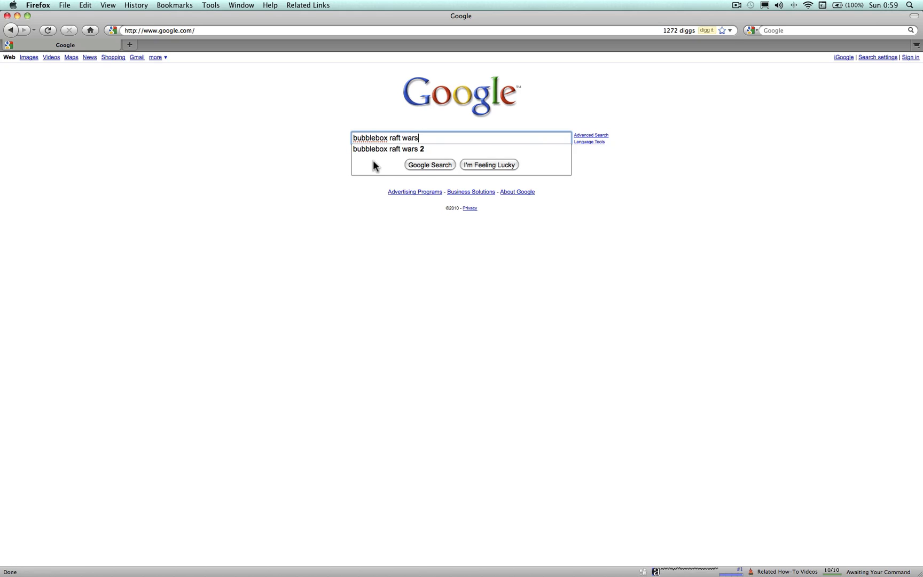
left_click(429, 164)
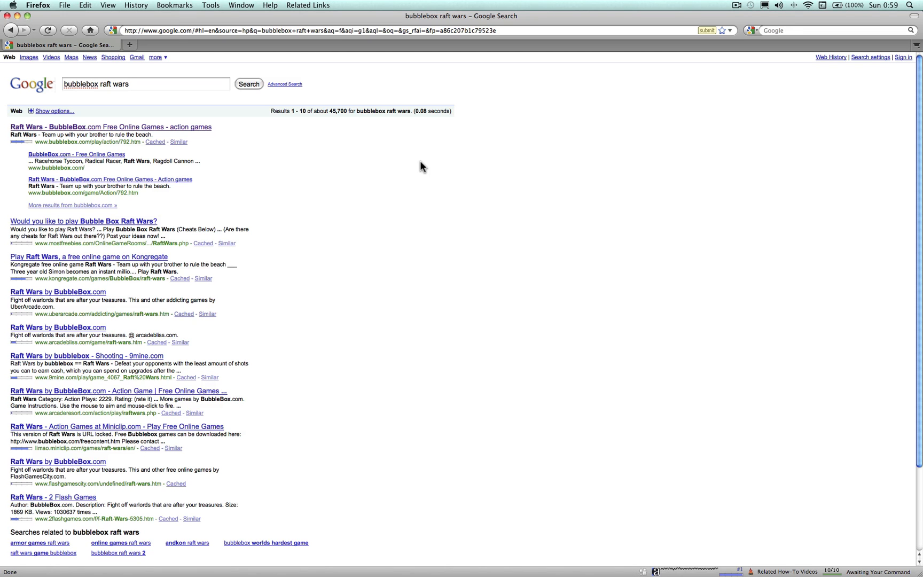
mouse_move(207, 131)
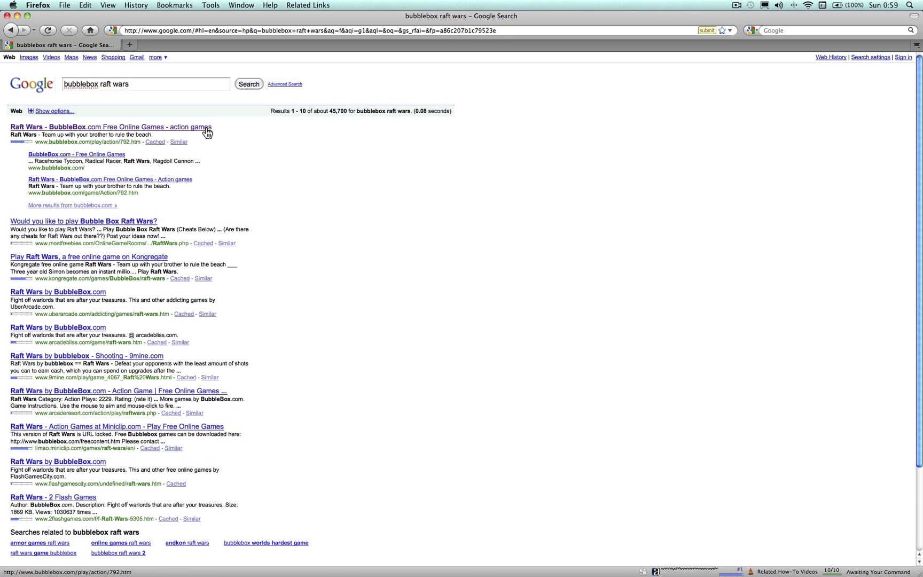
- Open the 'Raft Wars - BubbleBox.com' result and bring up the page's context menu
left_click(105, 126)
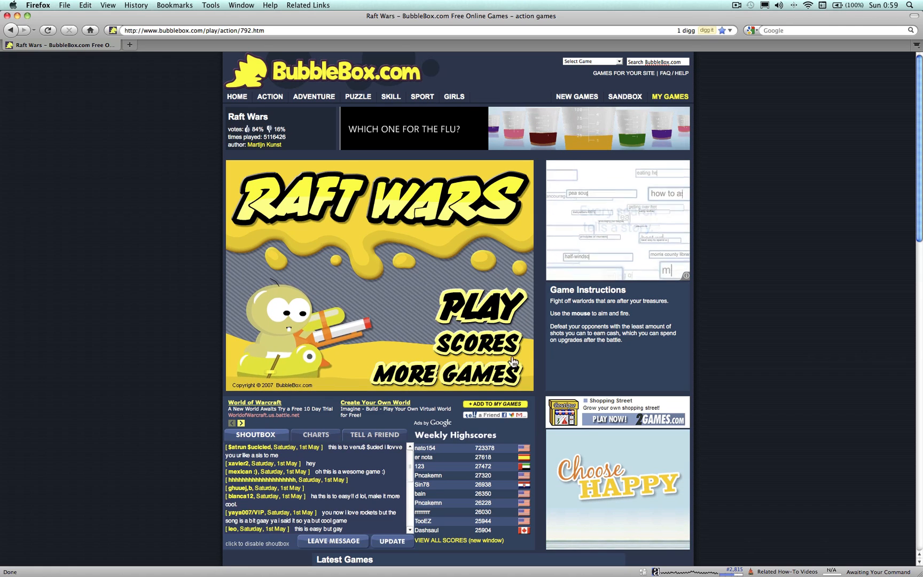
right_click(542, 321)
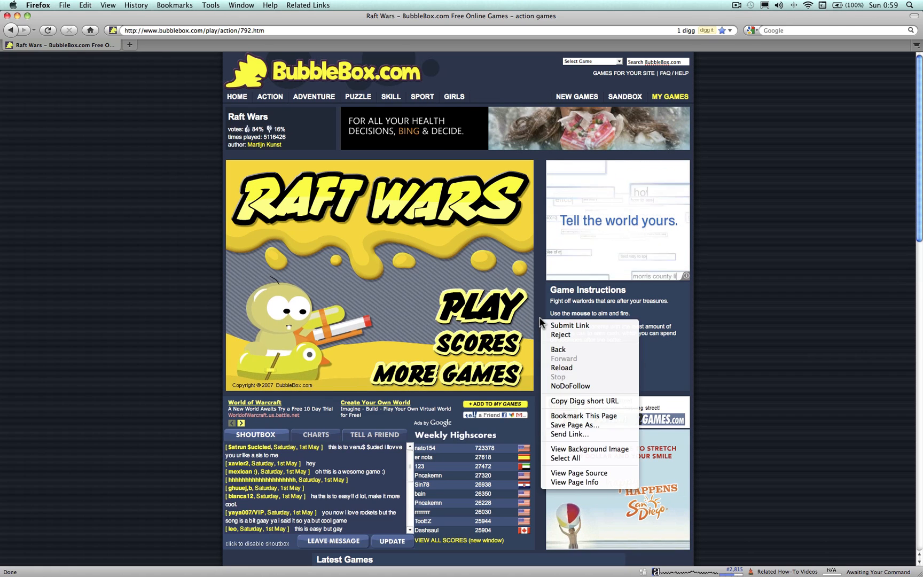
mouse_move(564, 476)
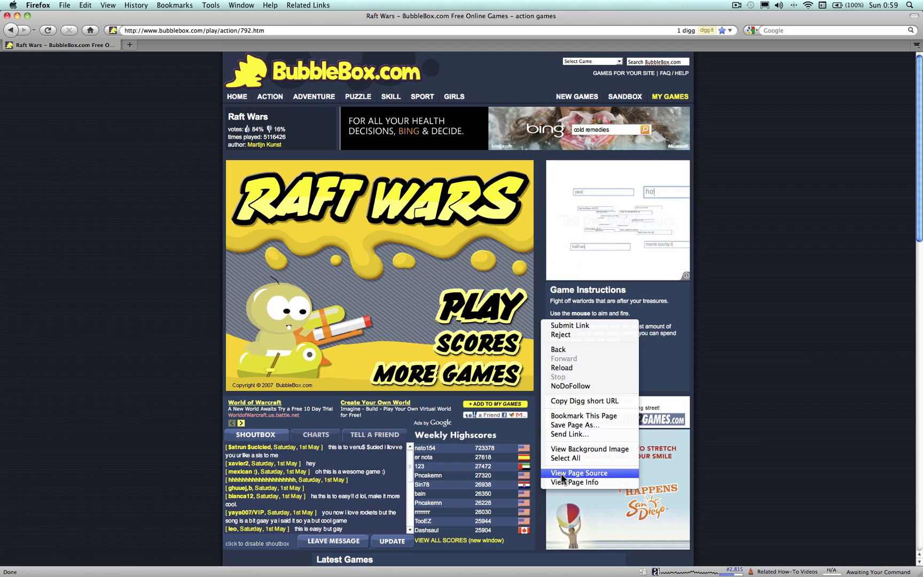
- In View Page Info's Media tab, select the raft-wars.swf embed (1868.98 KB)
left_click(575, 482)
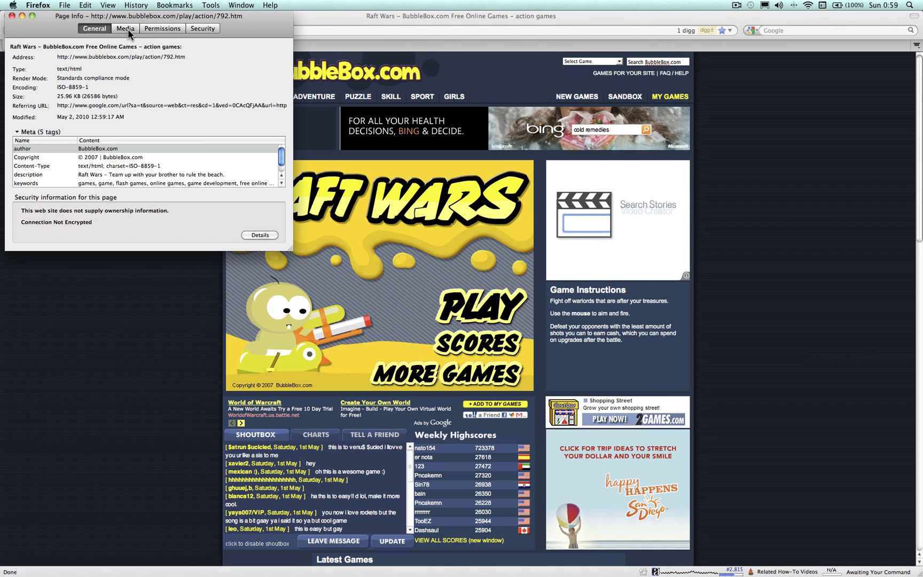
left_click(125, 29)
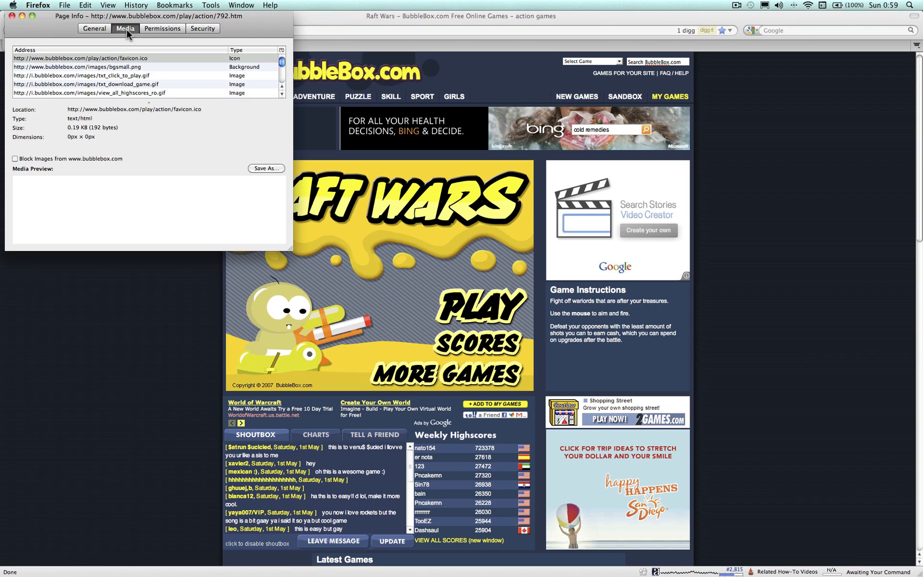
mouse_move(283, 97)
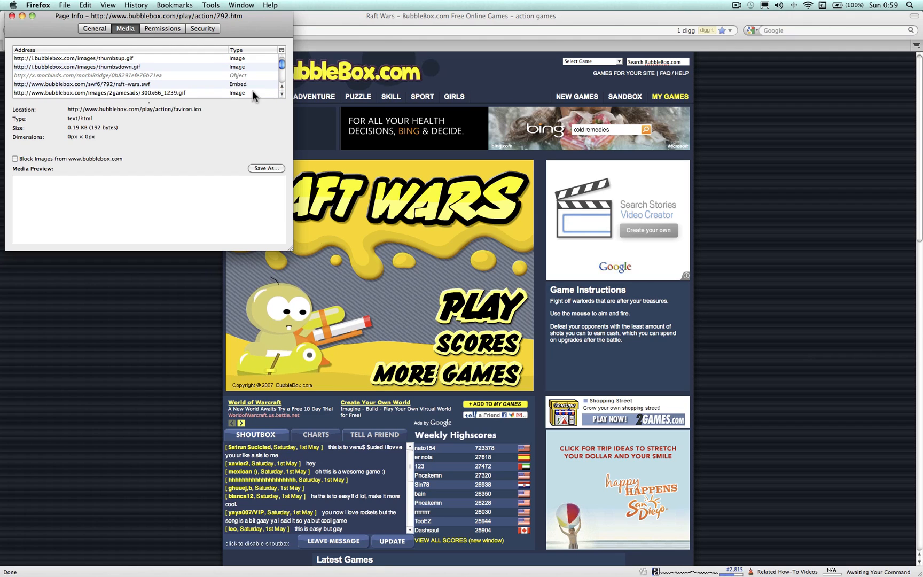
left_click(85, 84)
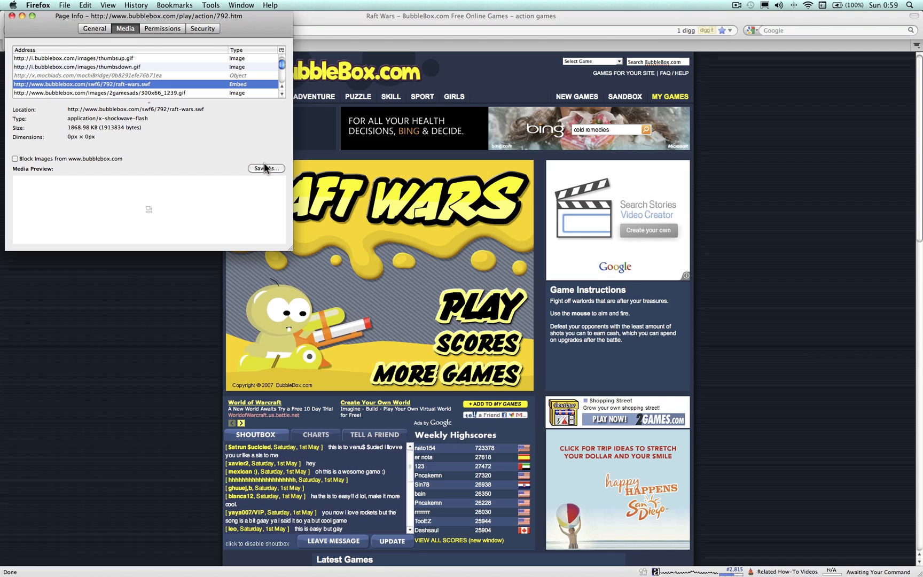
- Save raft-wars.swf to the Desktop with Save As
left_click(266, 168)
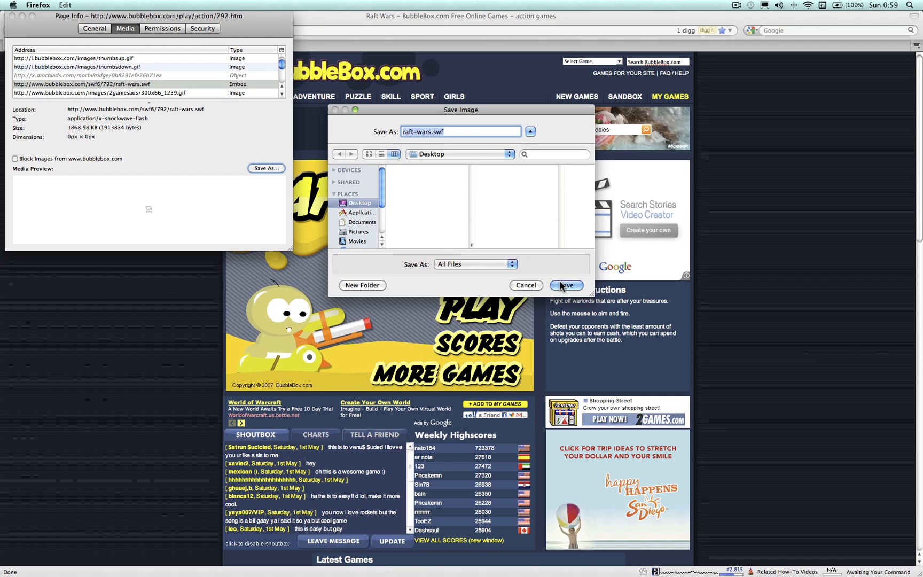
left_click(567, 285)
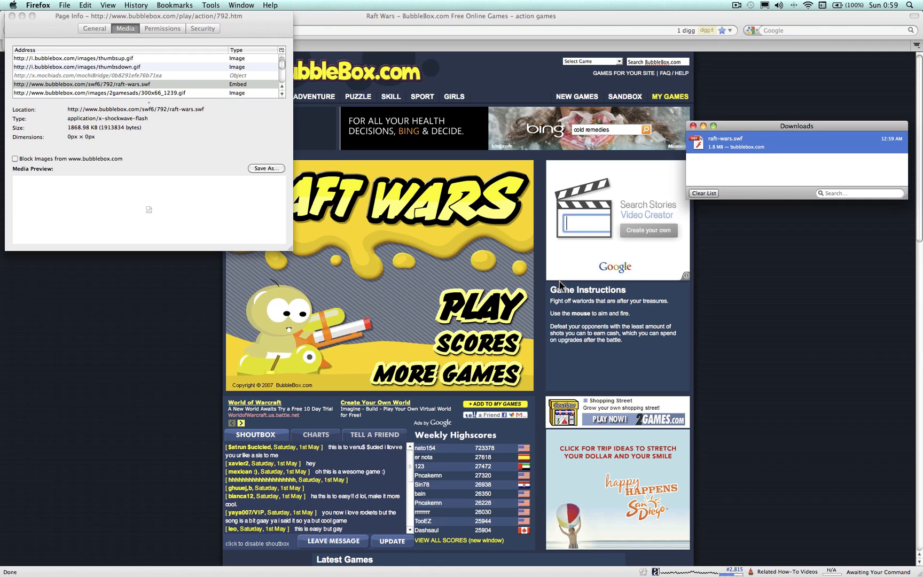
mouse_move(707, 167)
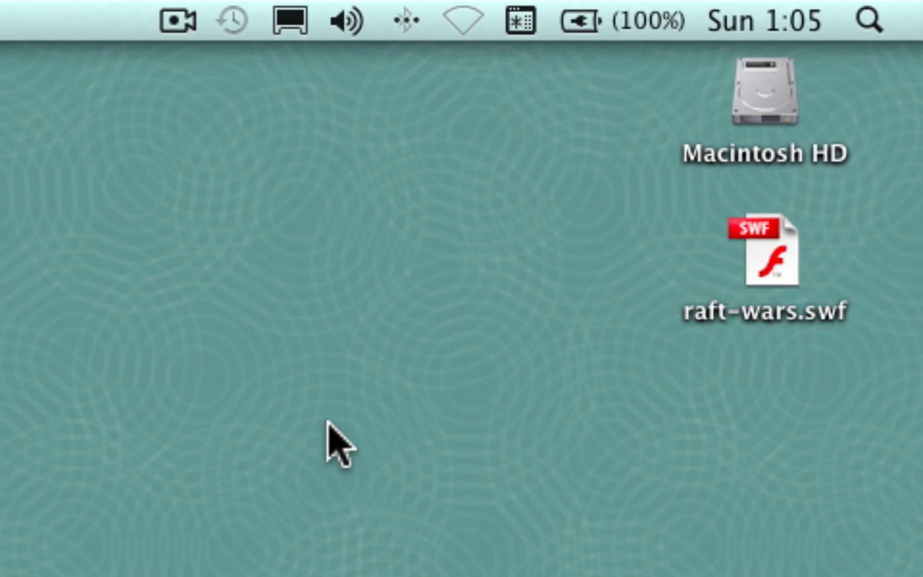
mouse_move(675, 403)
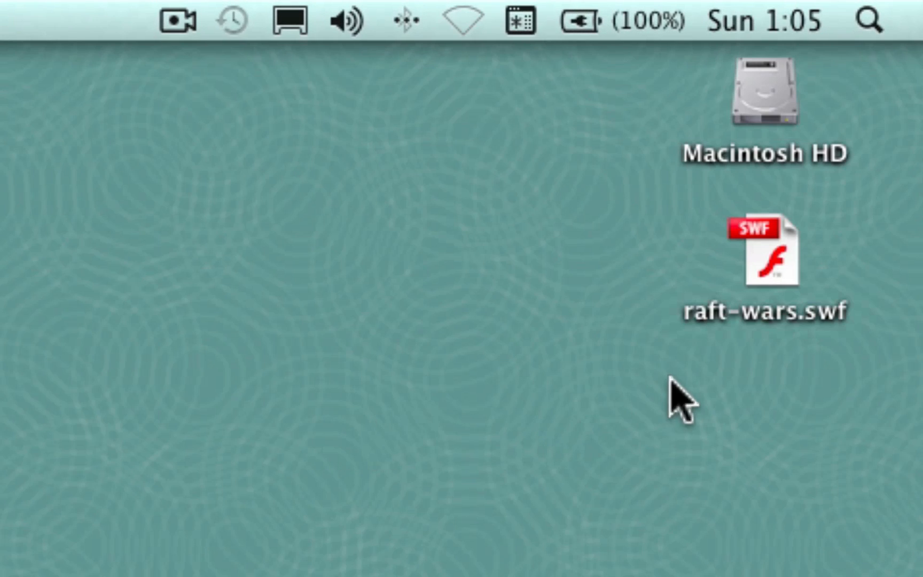